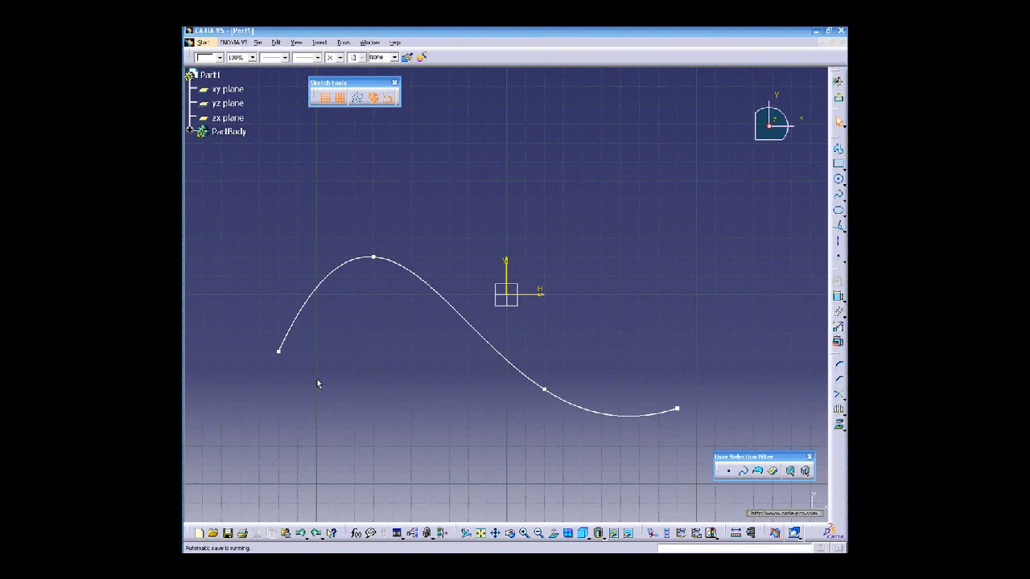
{"action": "mouse_move", "coordinate": [493, 351]}
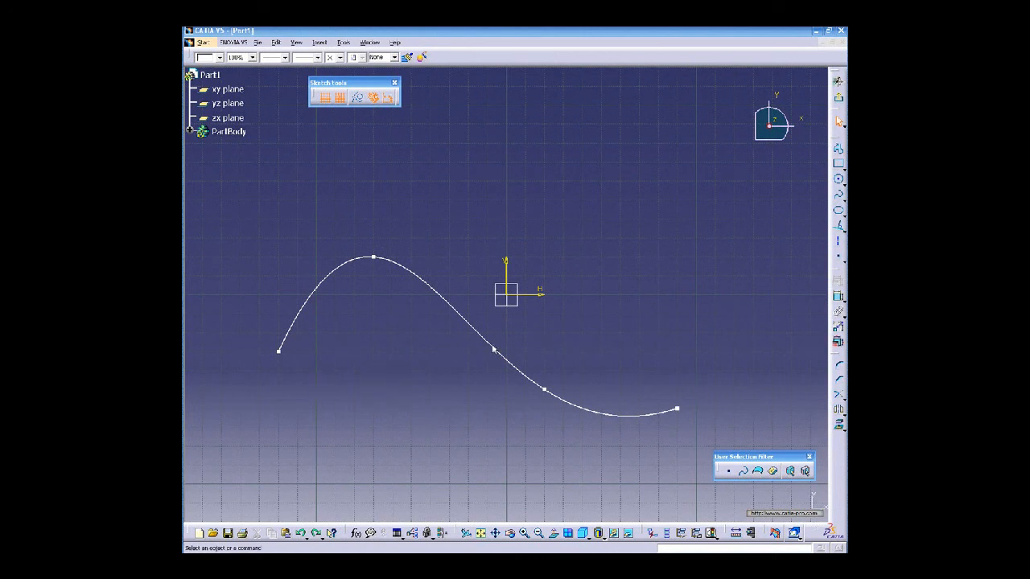
- Draw straight lines crossing the spline perpendicular to it, near its peak and right end
{"action": "left_click", "coordinate": [840, 232]}
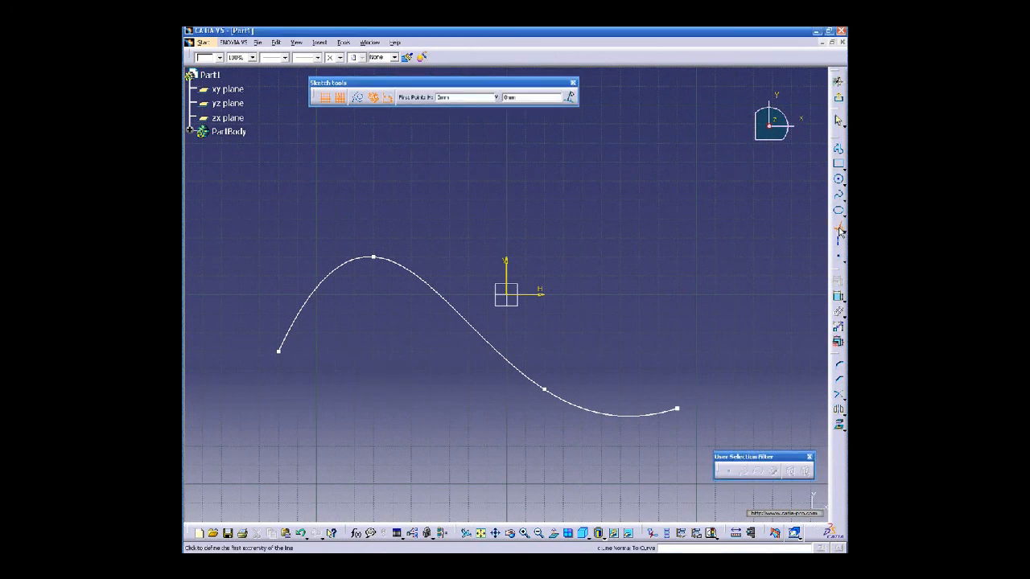
{"action": "mouse_move", "coordinate": [840, 232]}
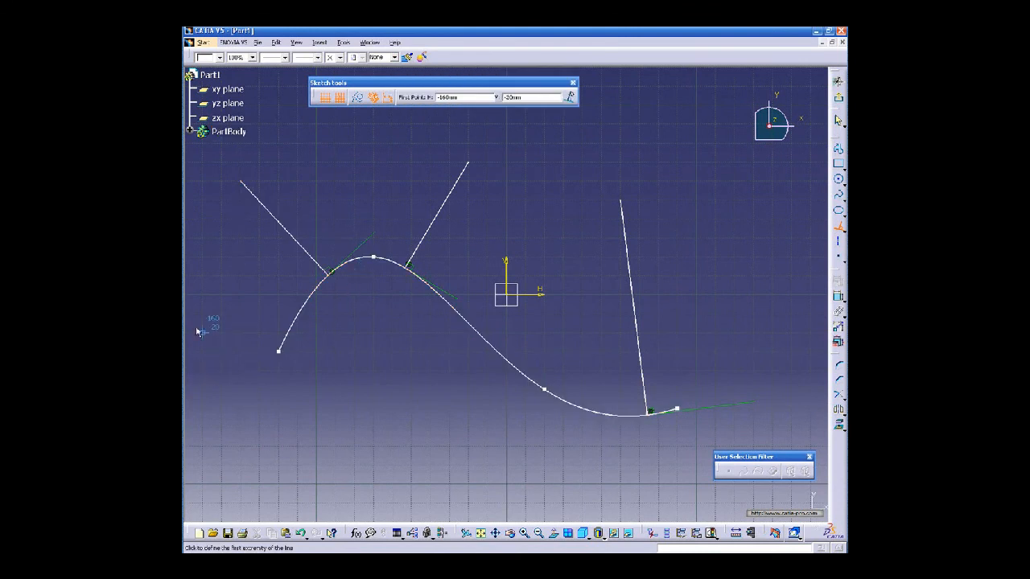
{"action": "left_click", "coordinate": [325, 291]}
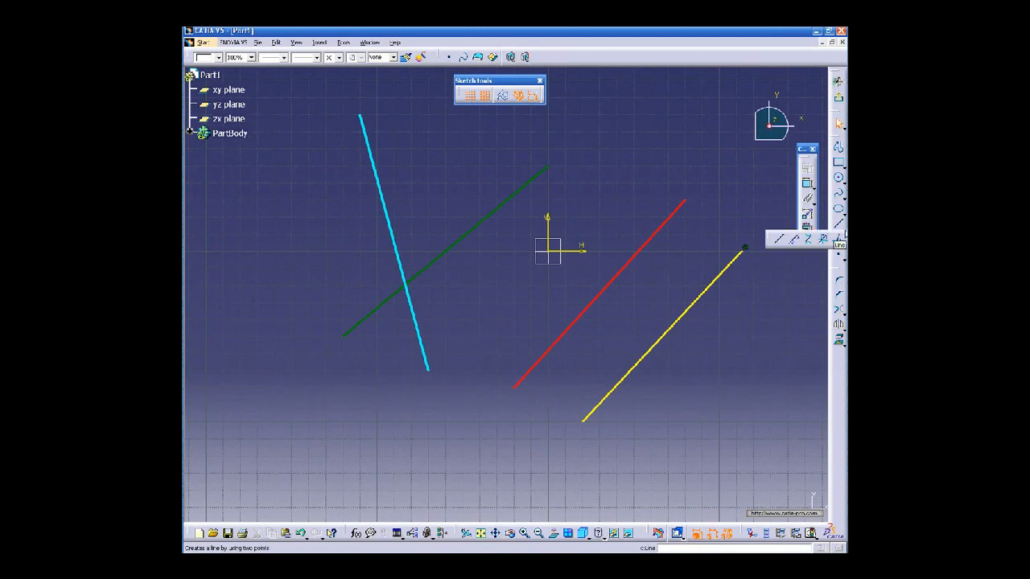
{"action": "mouse_move", "coordinate": [824, 240]}
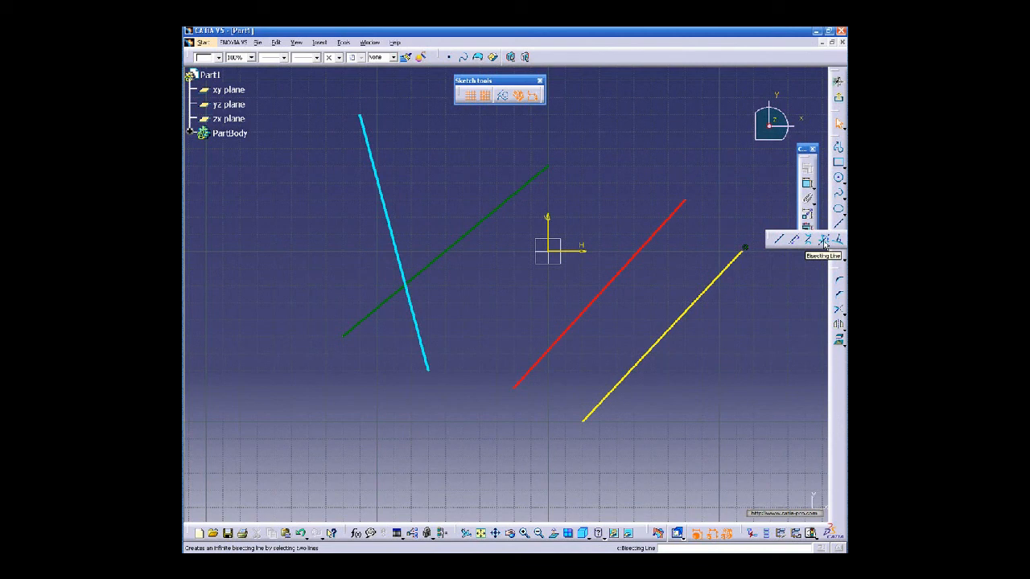
- Create the infinite bisector between the crossing cyan and green lines
{"action": "left_click", "coordinate": [824, 241]}
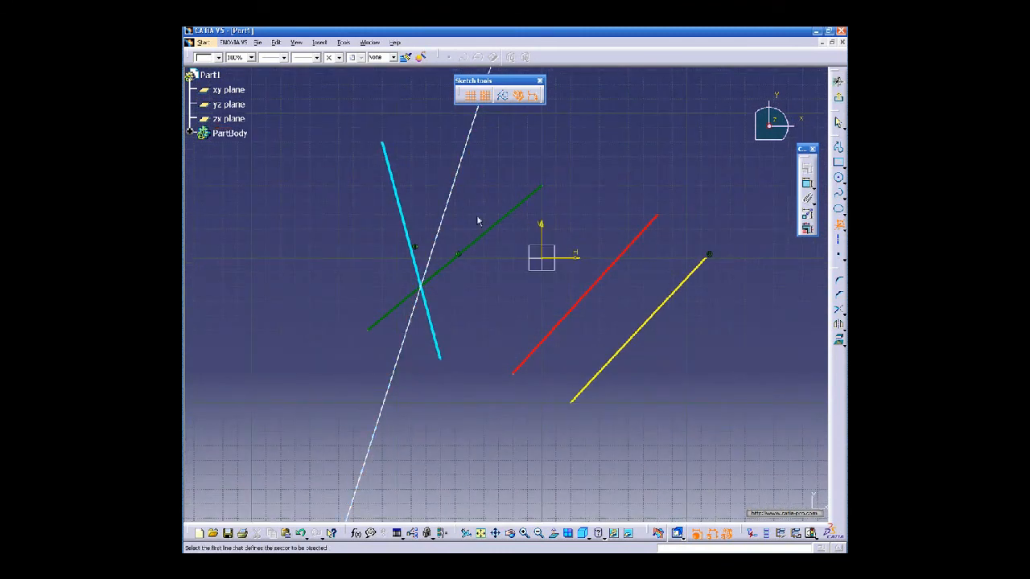
{"action": "mouse_move", "coordinate": [647, 333]}
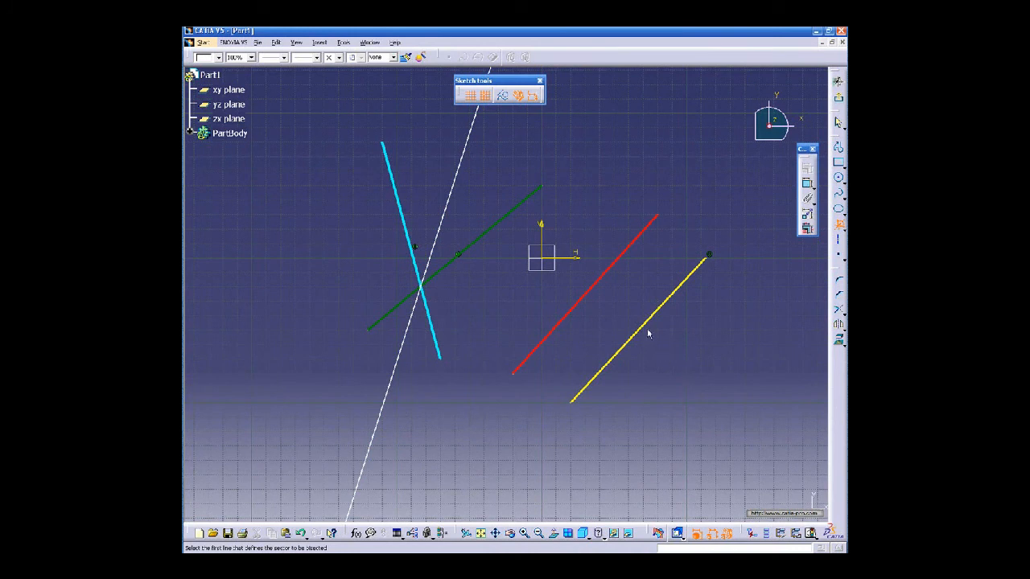